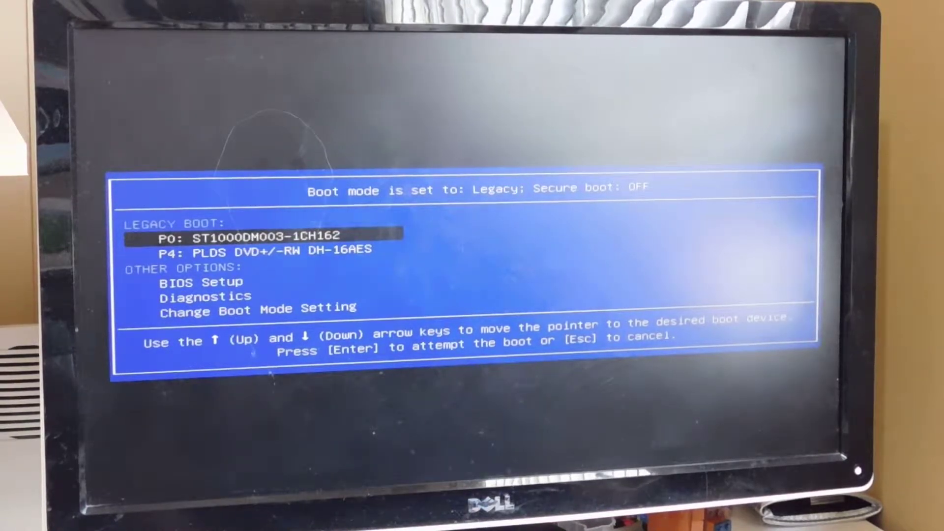
# Select Diagnostics under Other Options in the Dell one-time boot menu.
pyautogui.press('down')
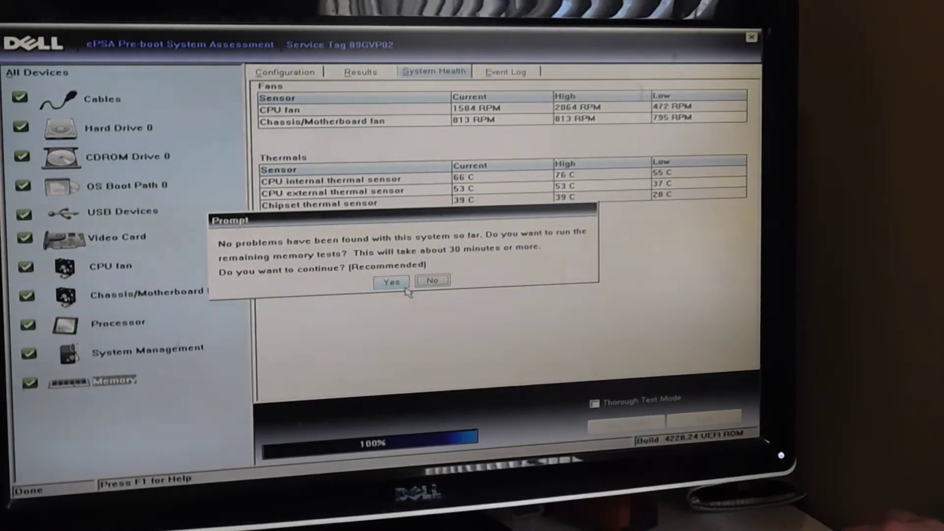
# Accept running the remaining memory tests, starting the Random Pattern Test on 4 CPUs.
pyautogui.click(392, 282)
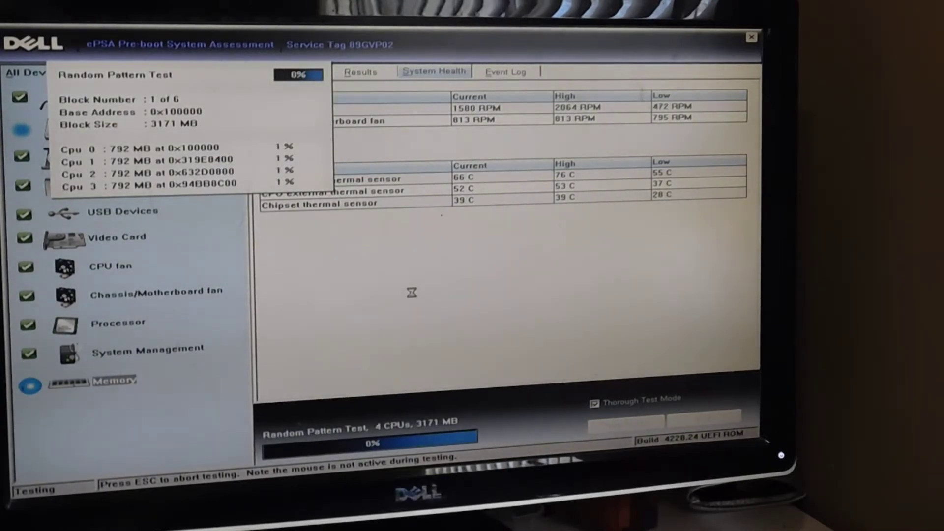